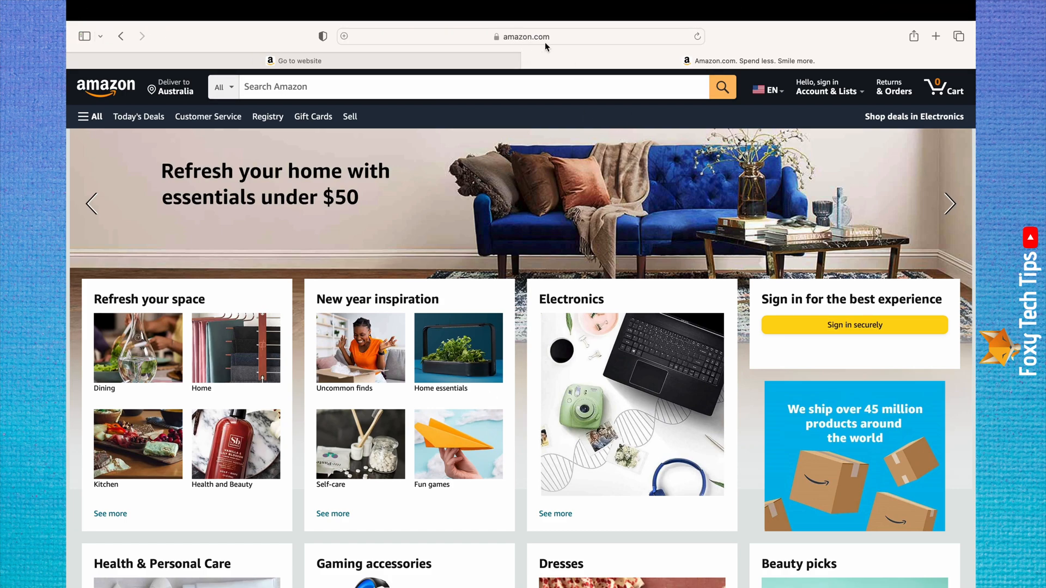
mouse_move(535, 48)
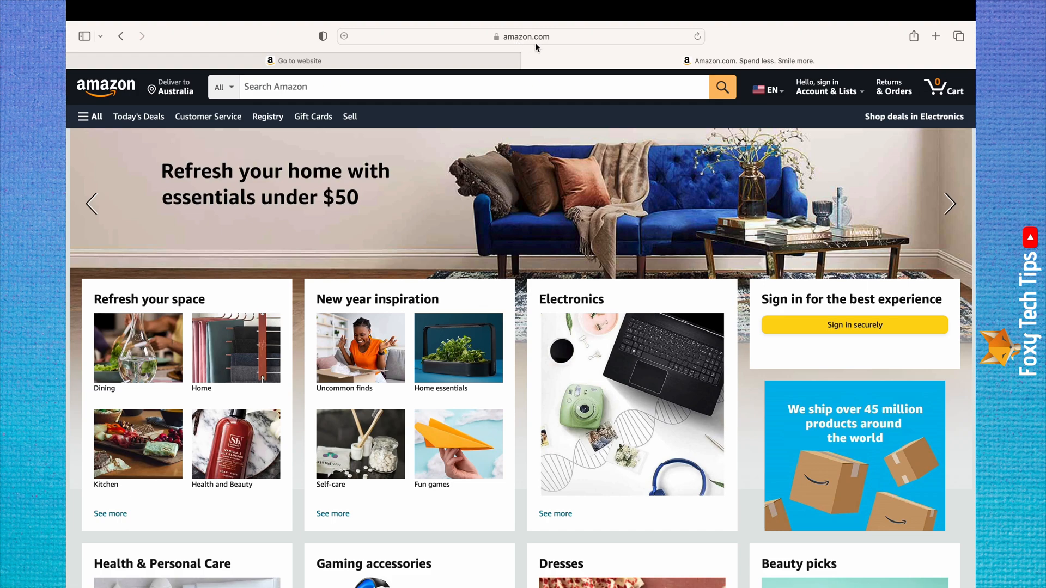
mouse_move(700, 78)
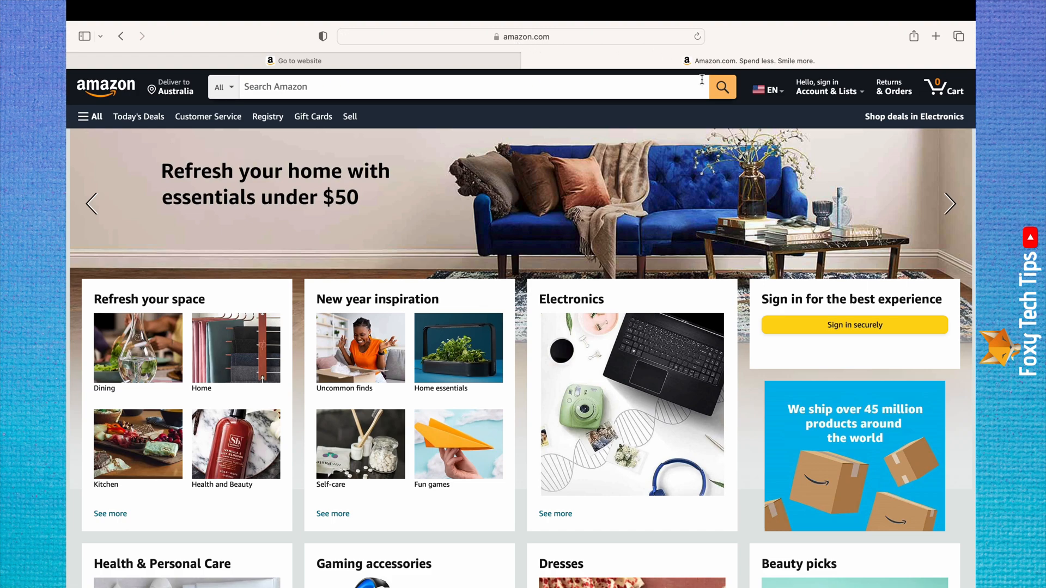
Open the EN flag language settings and select español - ES
left_click(767, 87)
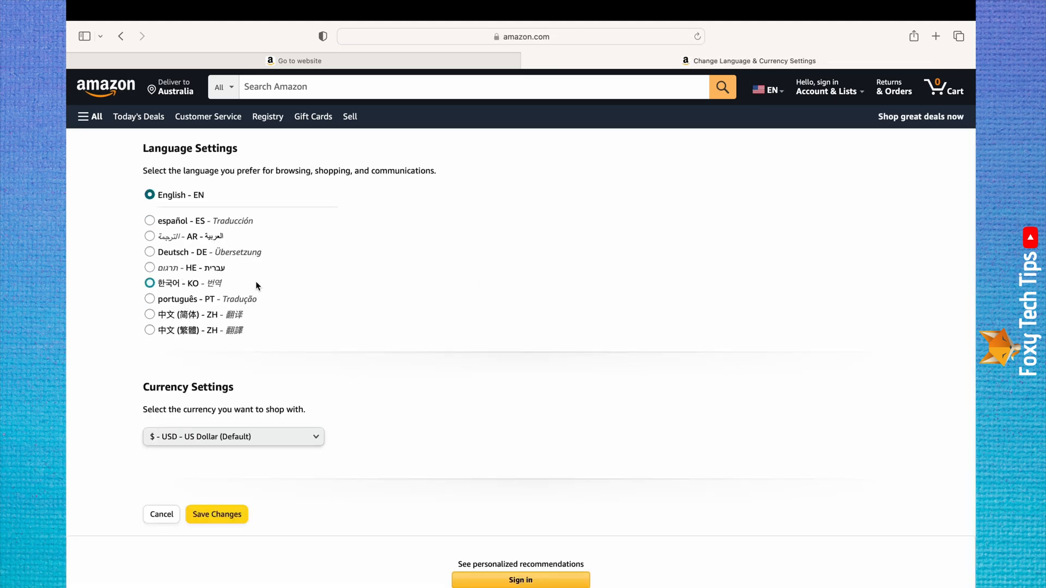
scroll("down", 3)
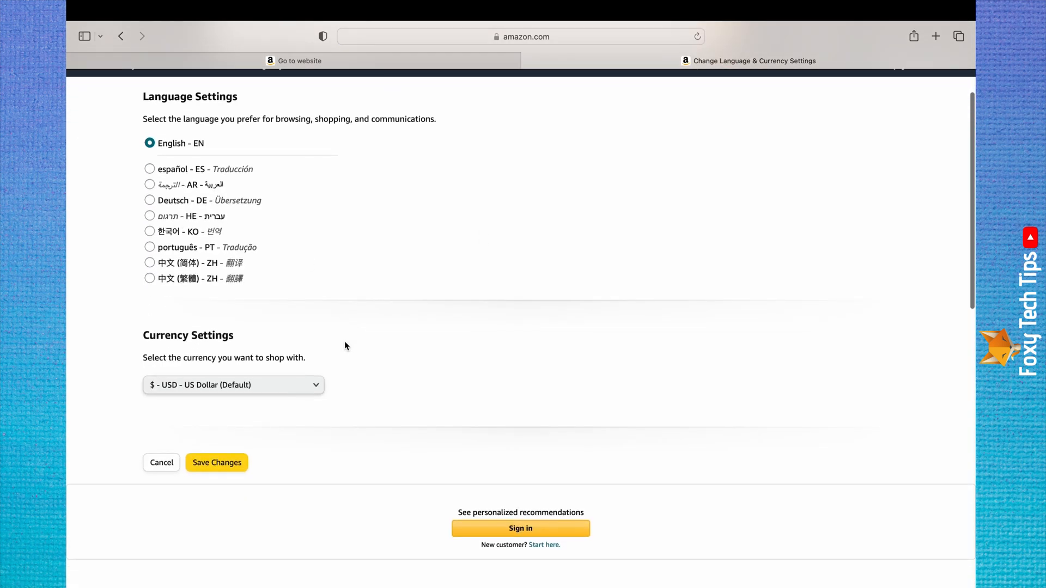
left_click(149, 169)
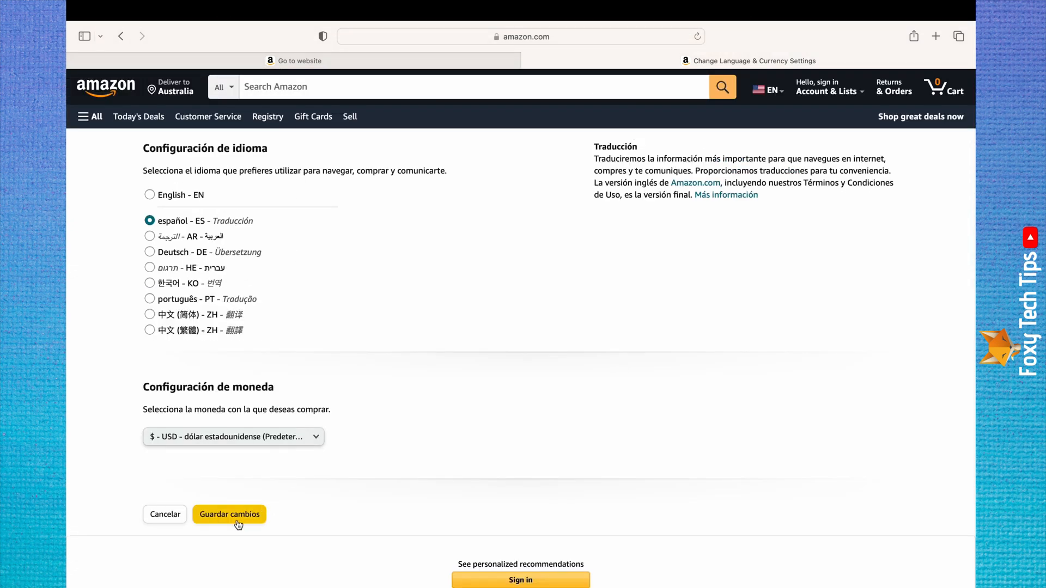
Save Spanish with Guardar cambios and browse the Spanish homepage
left_click(228, 514)
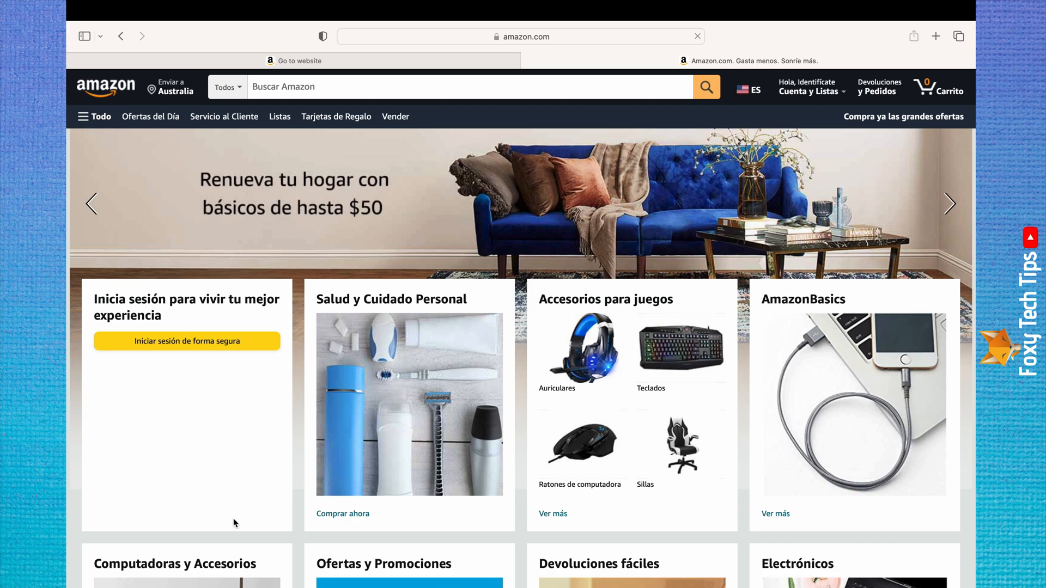
scroll("down", 3)
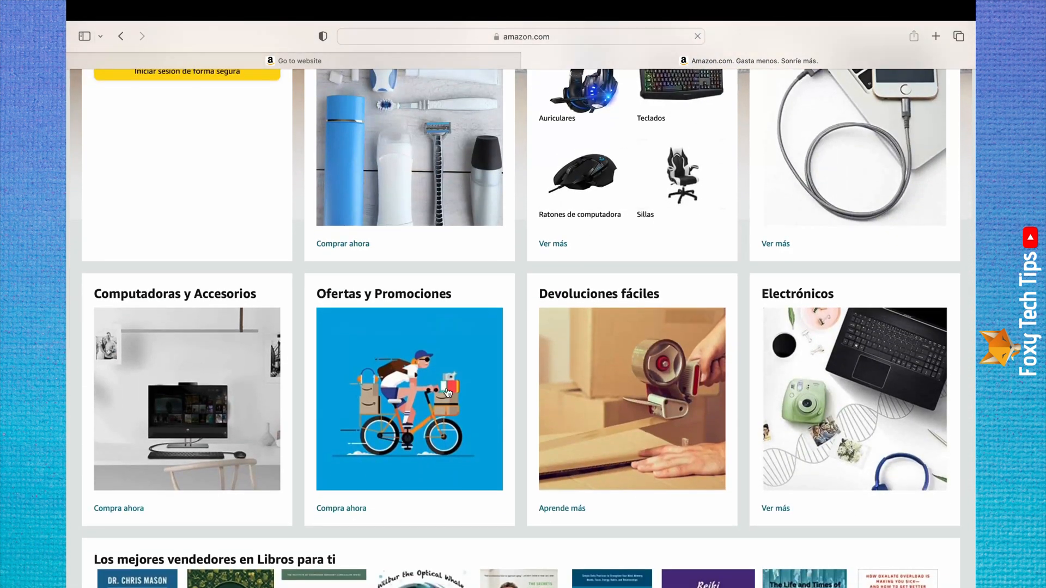
scroll("up", 3)
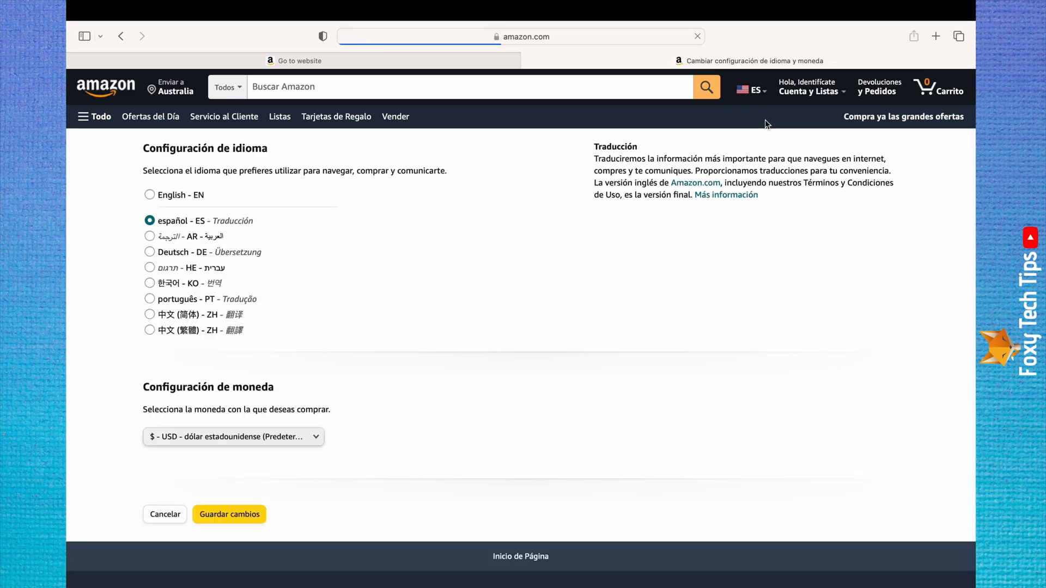
Select English - EN, save it, and show the language menu with English and USD
left_click(149, 195)
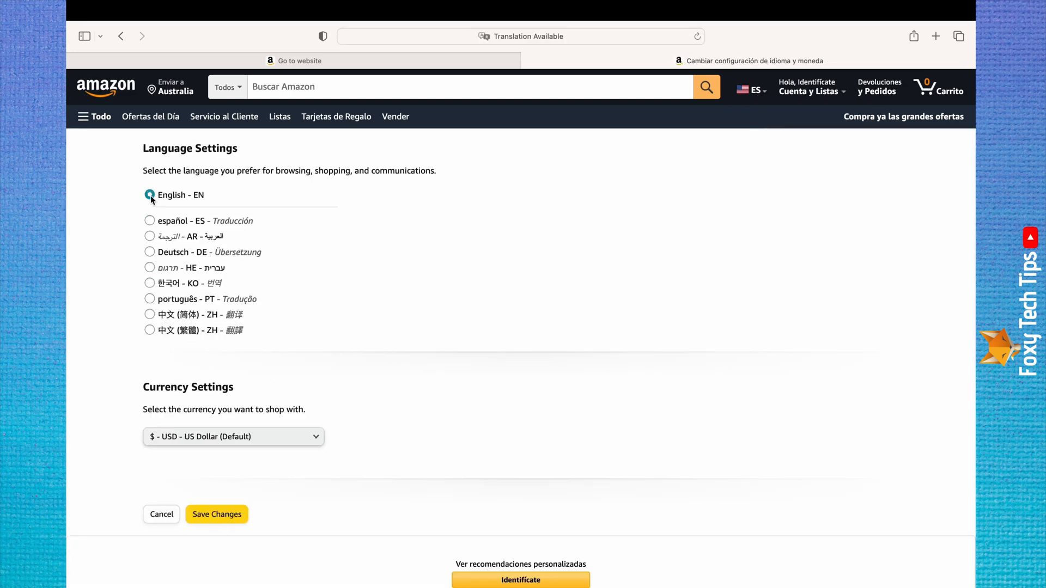
left_click(217, 515)
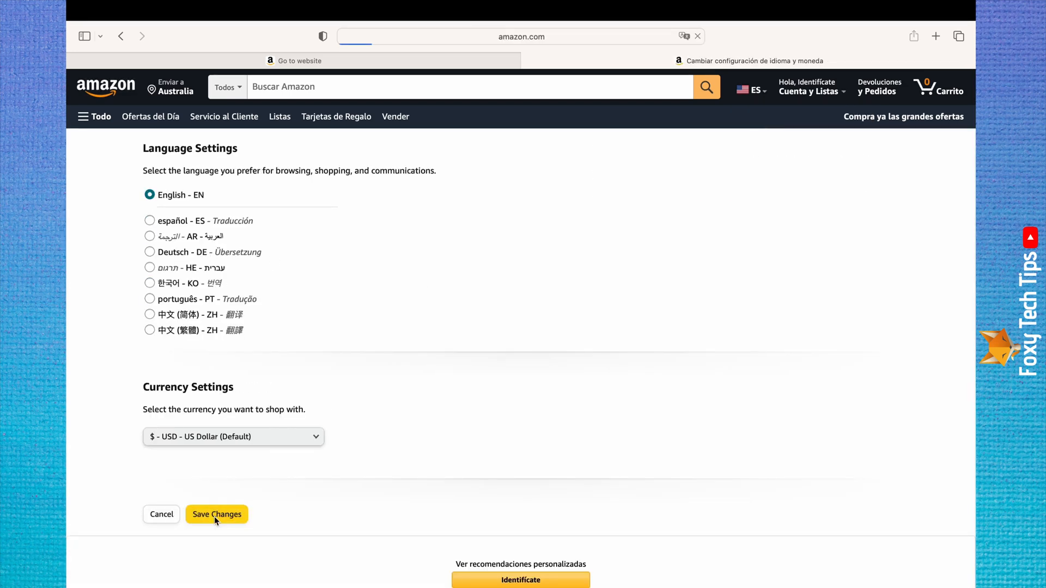
left_click(216, 514)
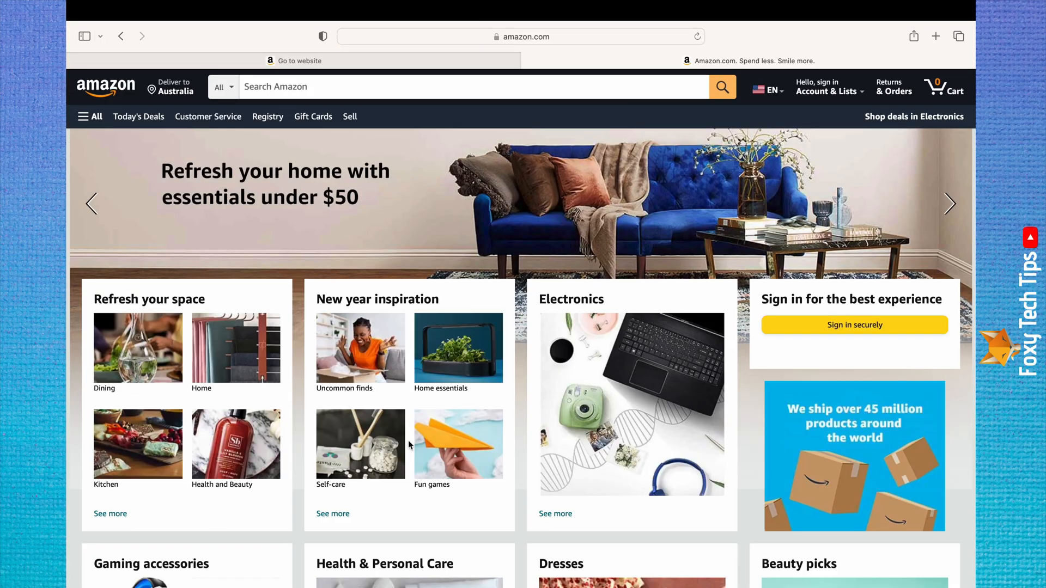
scroll("down", 3)
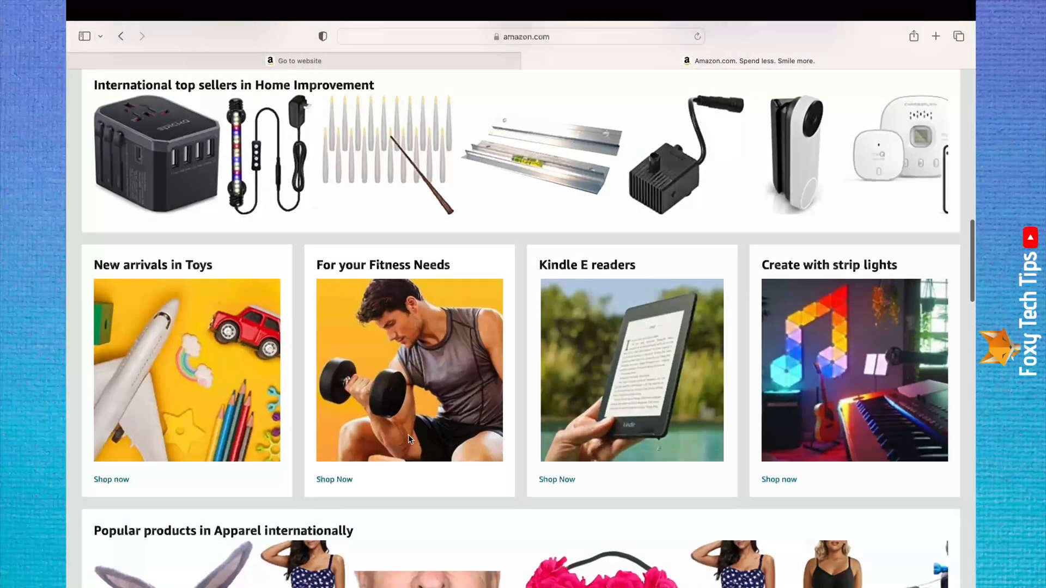
scroll("up", 3)
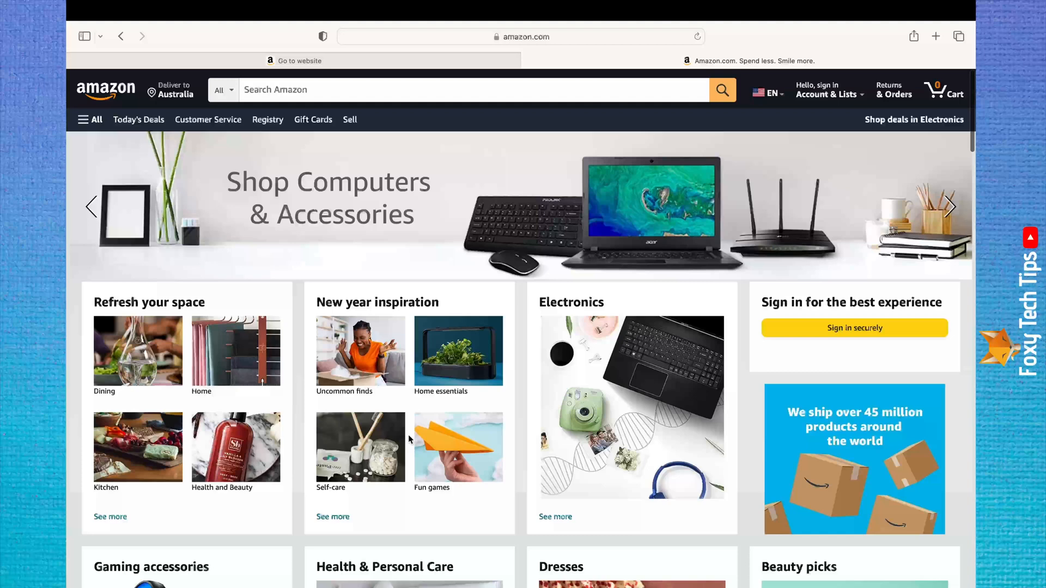
left_click(765, 90)
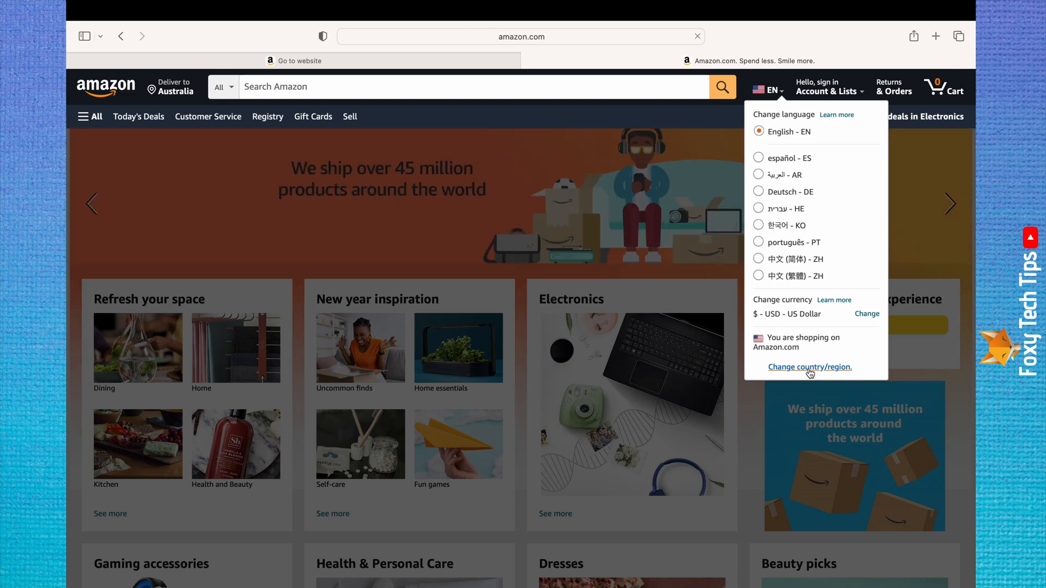
Pick Netherlands (Nederland) as the country website and open amazon.nl in a new tab
left_click(808, 366)
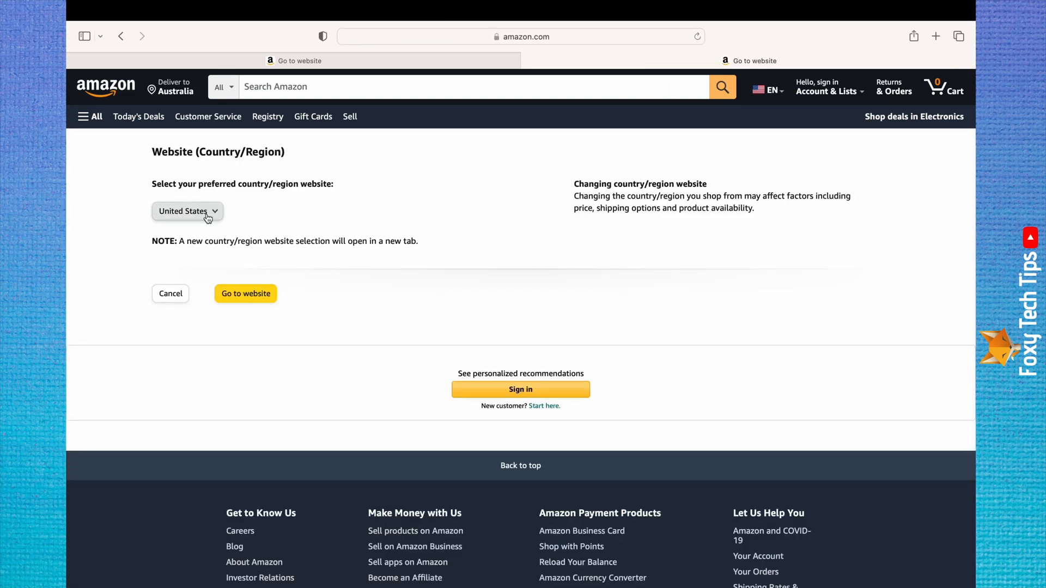
left_click(188, 211)
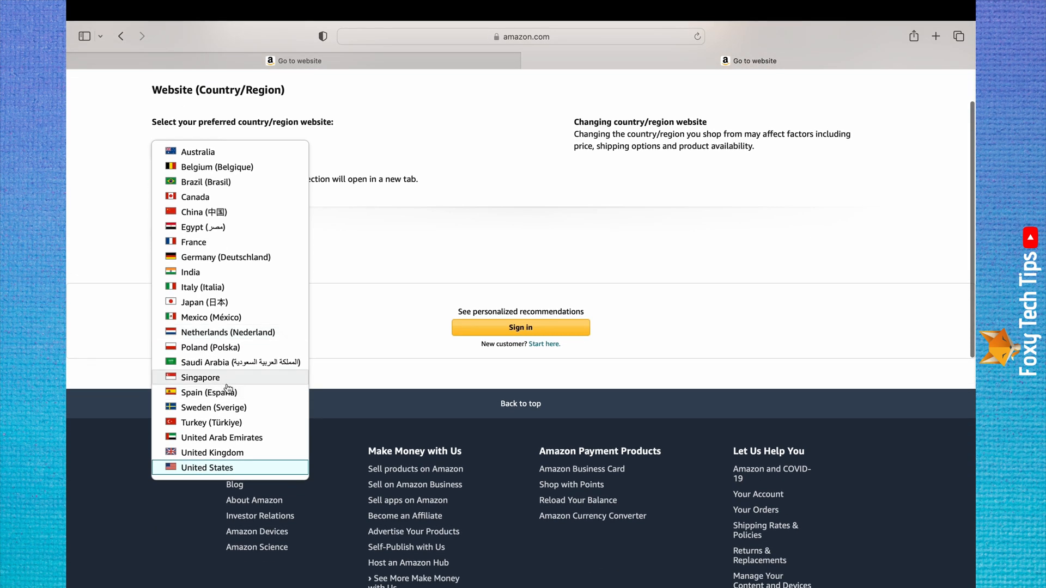
left_click(228, 332)
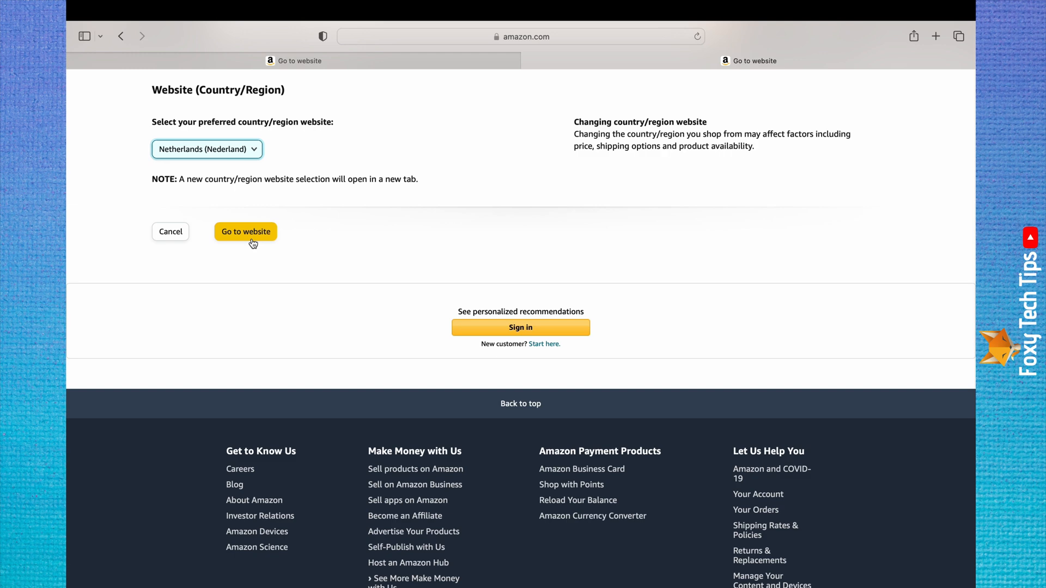
left_click(245, 232)
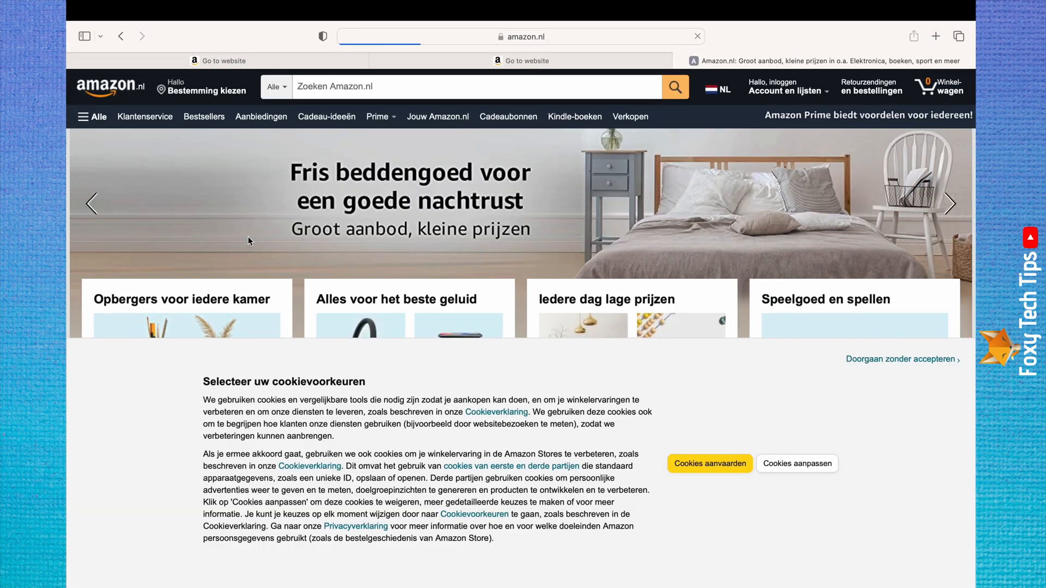
mouse_move(744, 450)
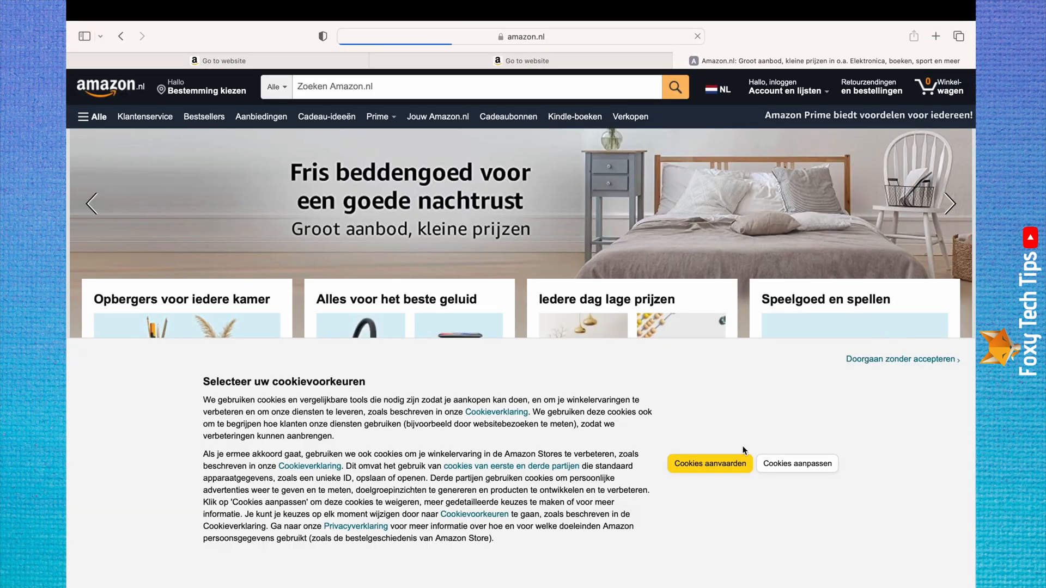
Accept cookies on amazon.nl and go to the Land/regio wijzigen page
left_click(709, 462)
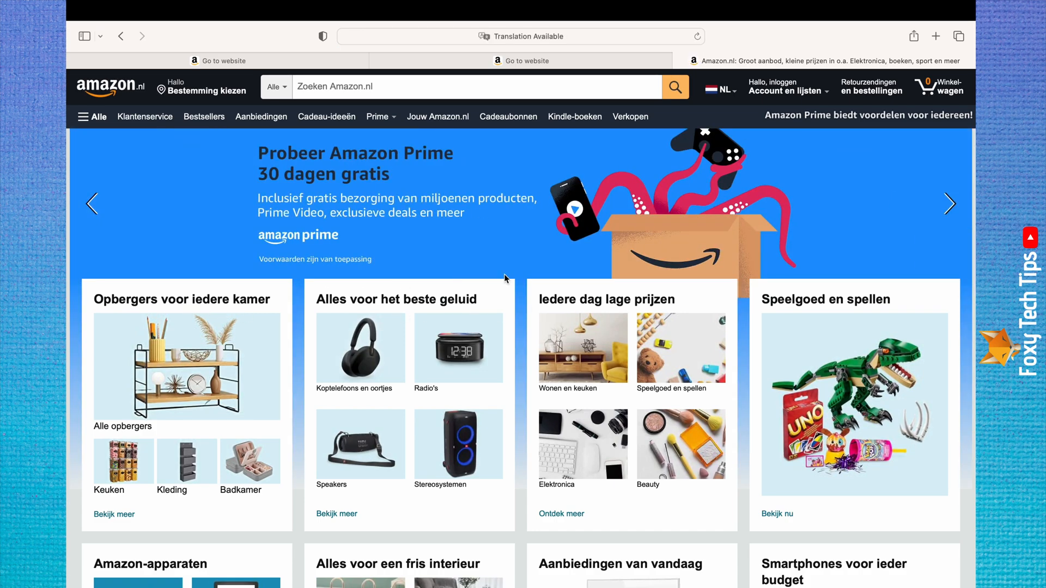
left_click(719, 87)
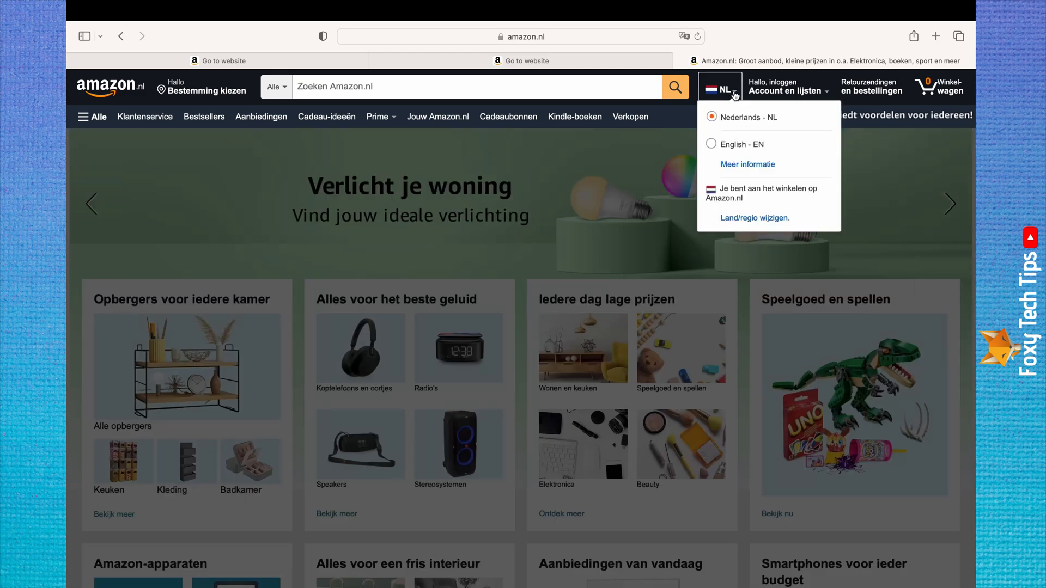
mouse_move(734, 143)
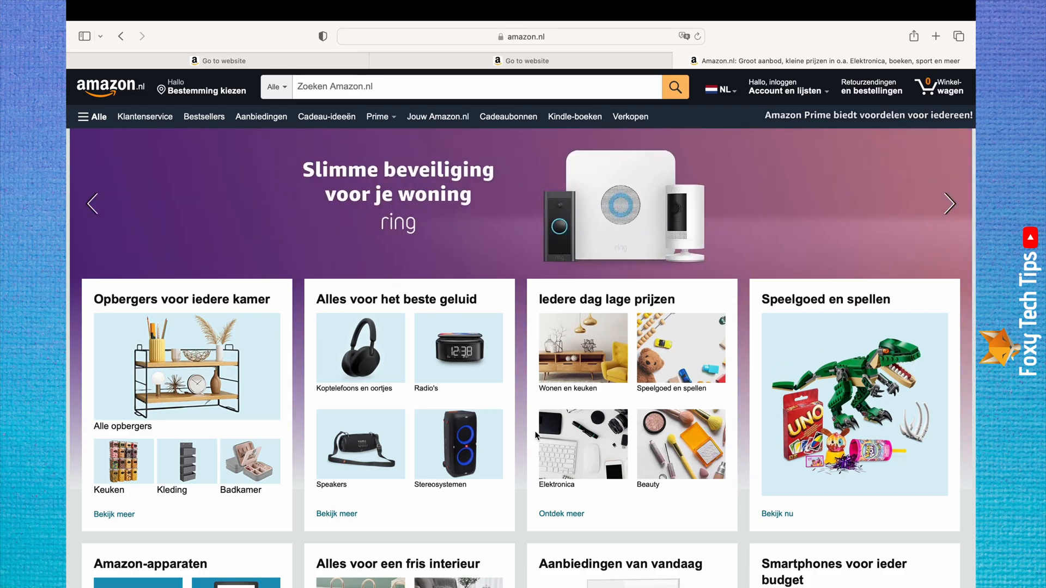
mouse_move(708, 146)
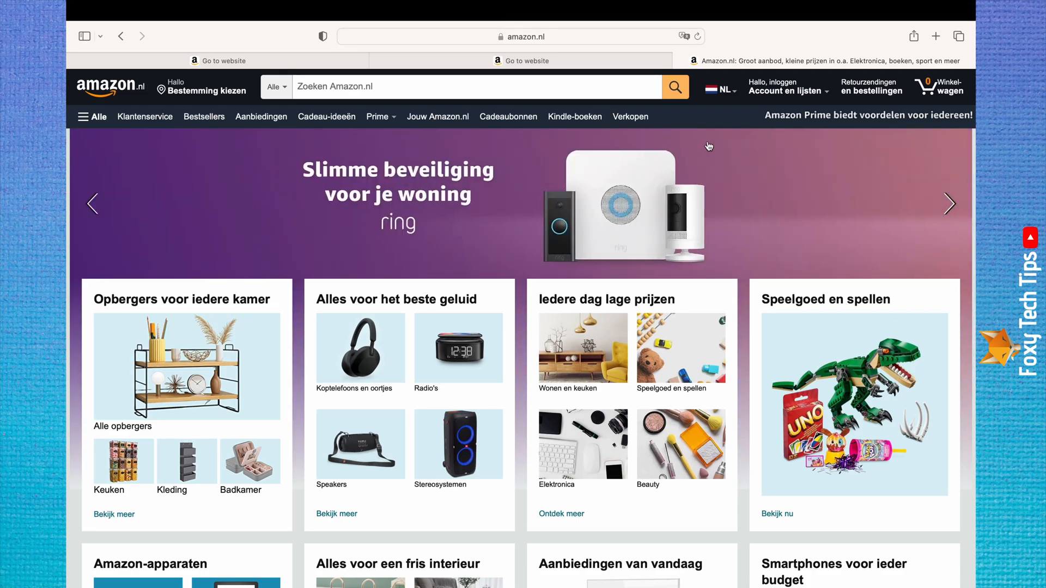
left_click(719, 87)
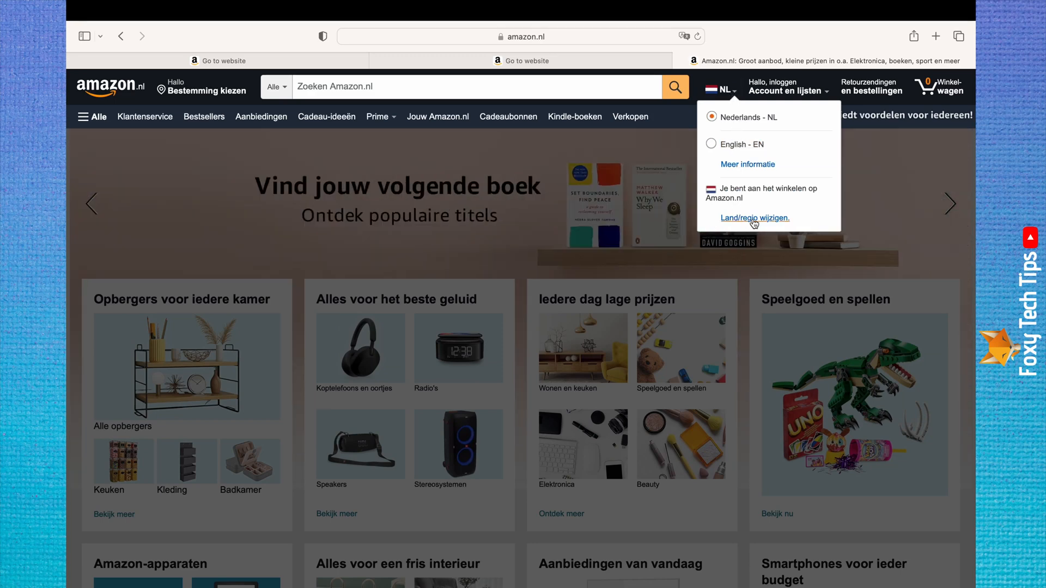
left_click(755, 217)
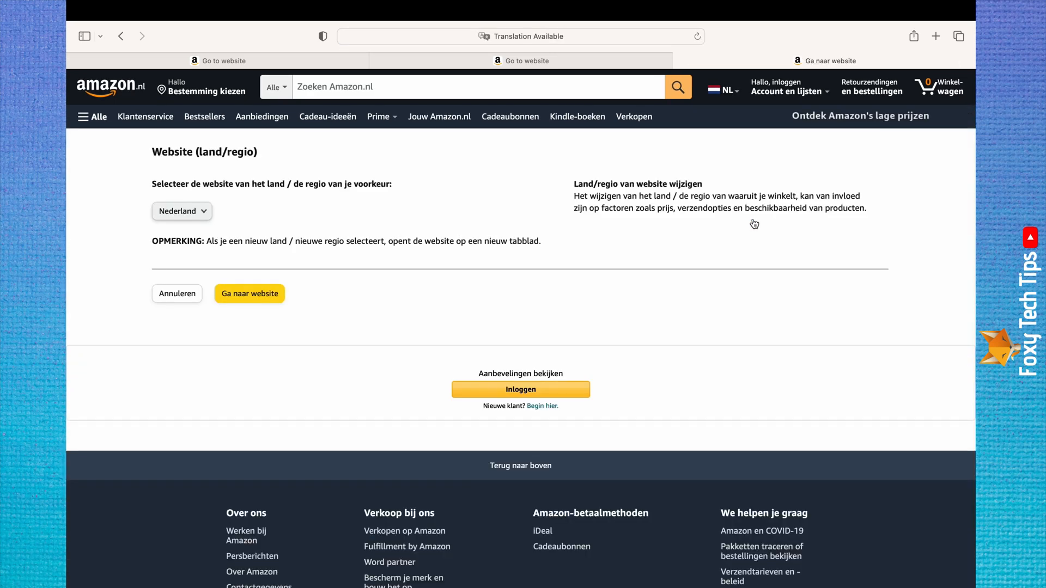
Select Duitsland (Deutschland) from the country website dropdown
left_click(181, 211)
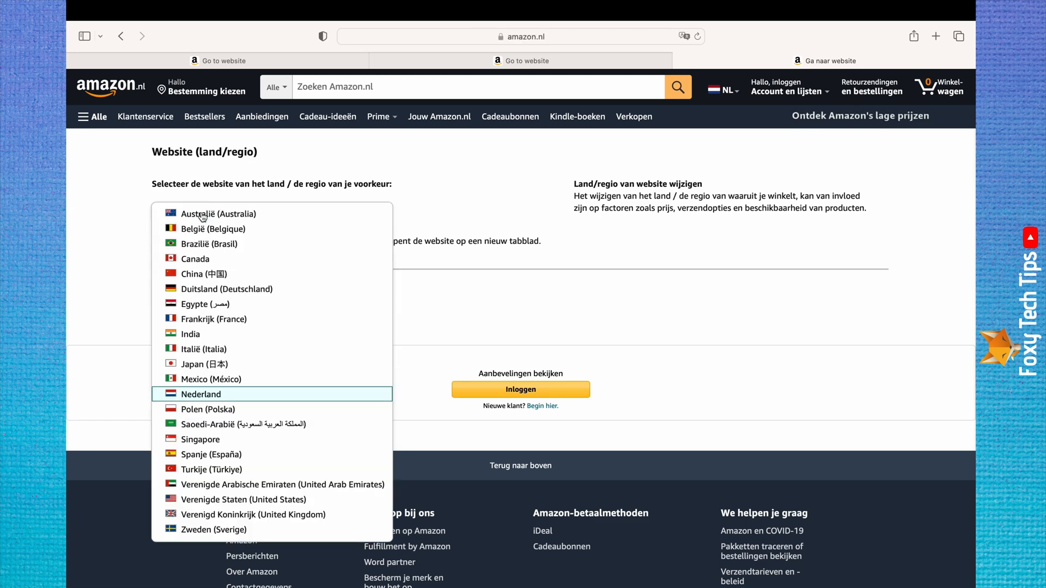
mouse_move(213, 259)
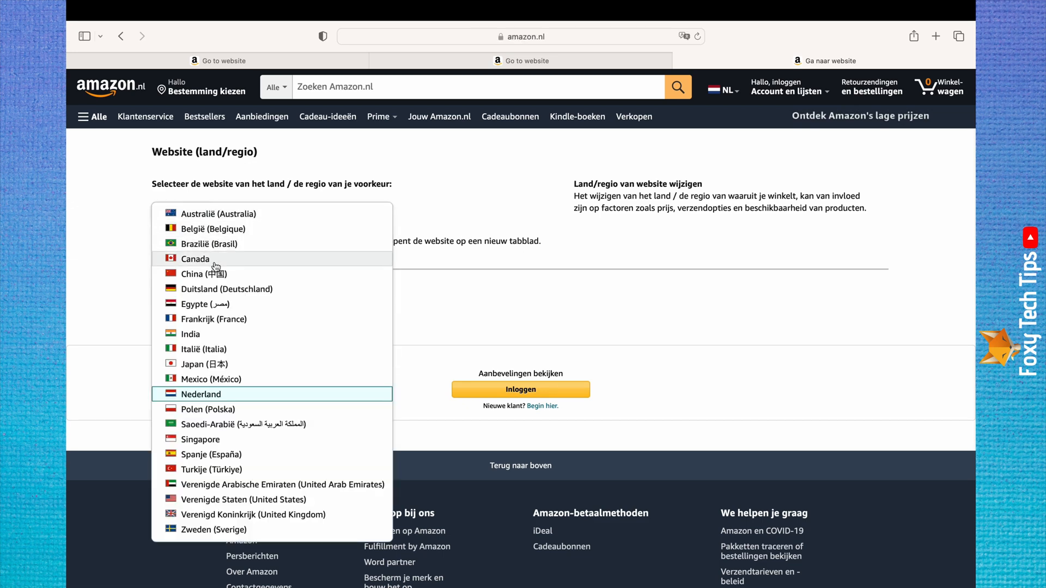
mouse_move(226, 288)
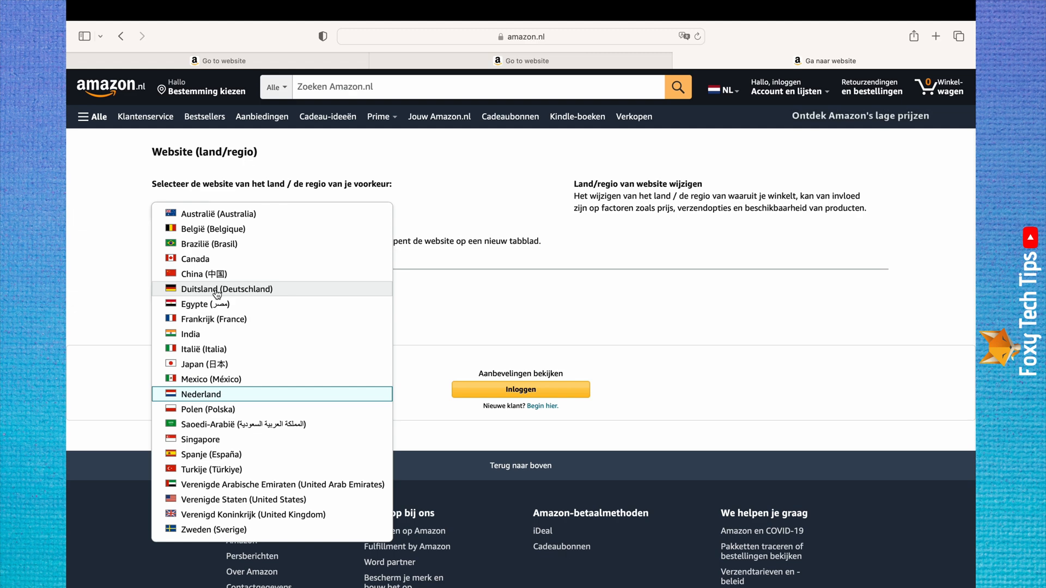
left_click(226, 289)
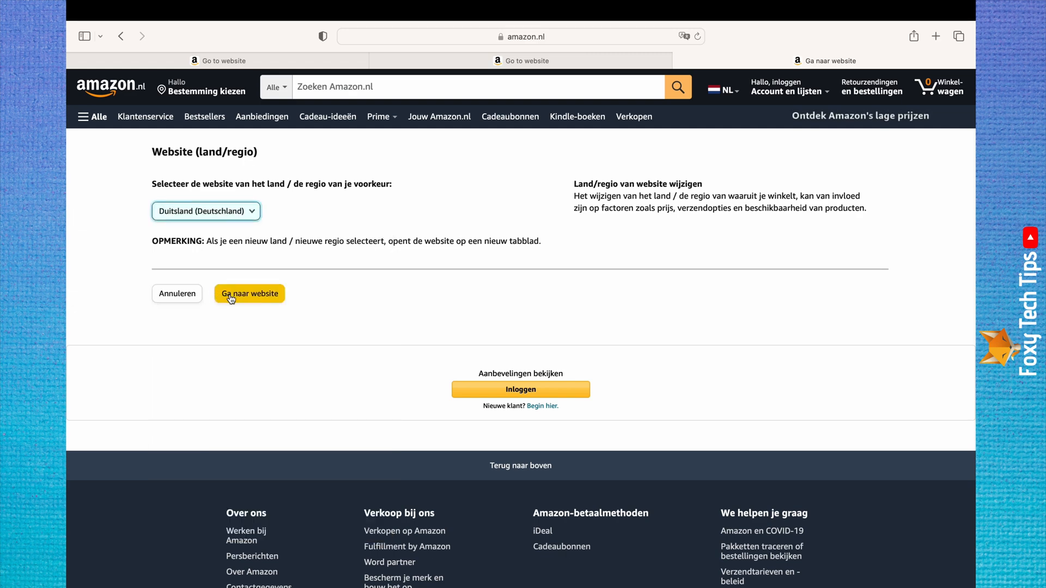
Open amazon.de through Ga naar website and show its language and currency menu
left_click(249, 294)
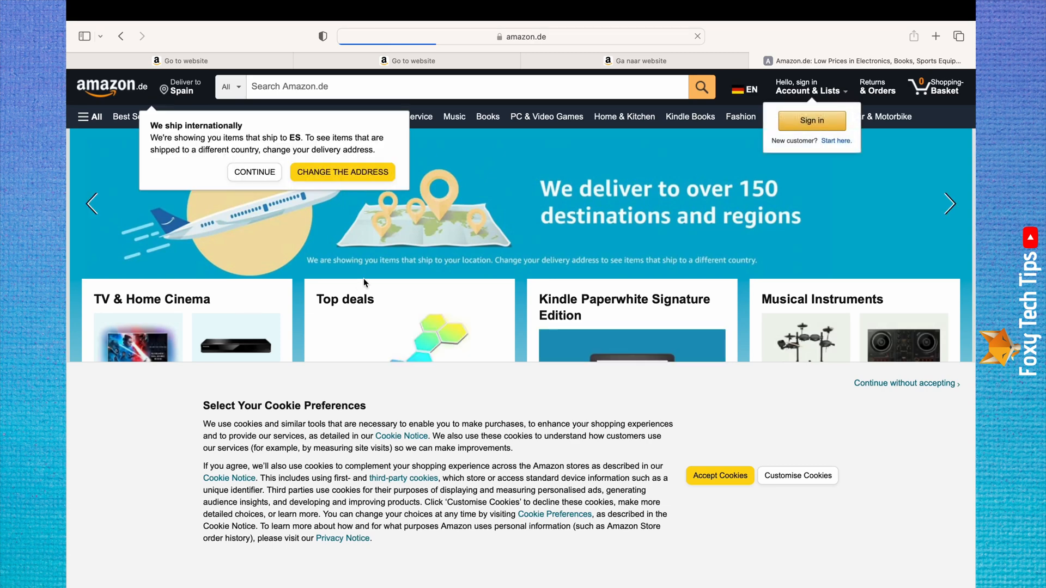
mouse_move(428, 232)
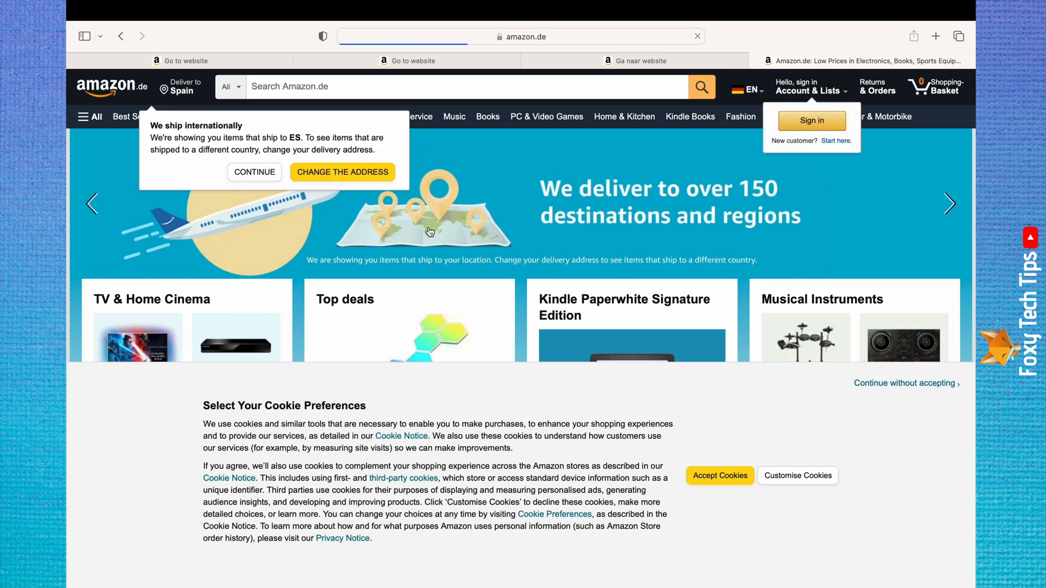
left_click(745, 87)
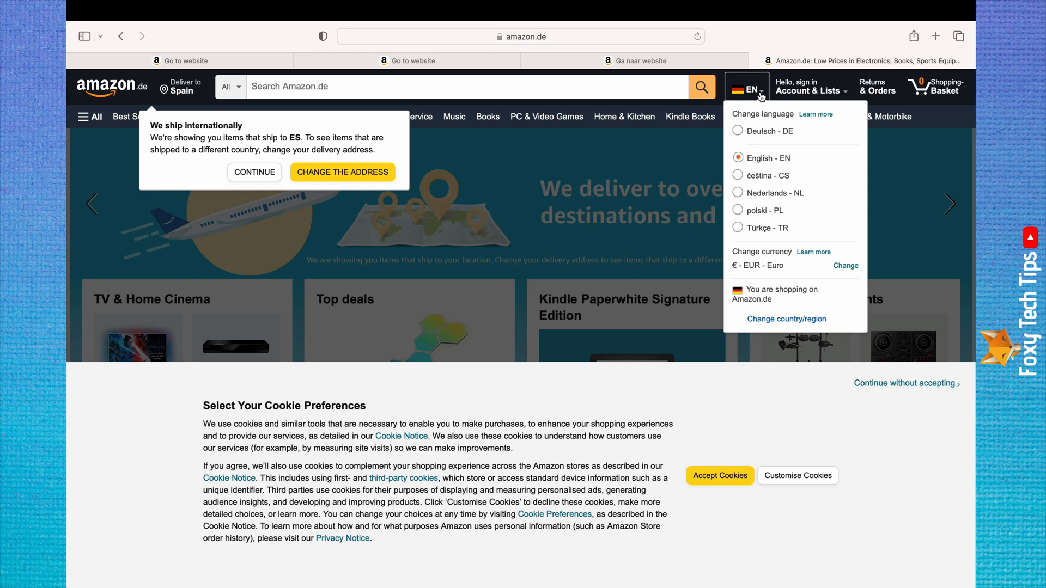